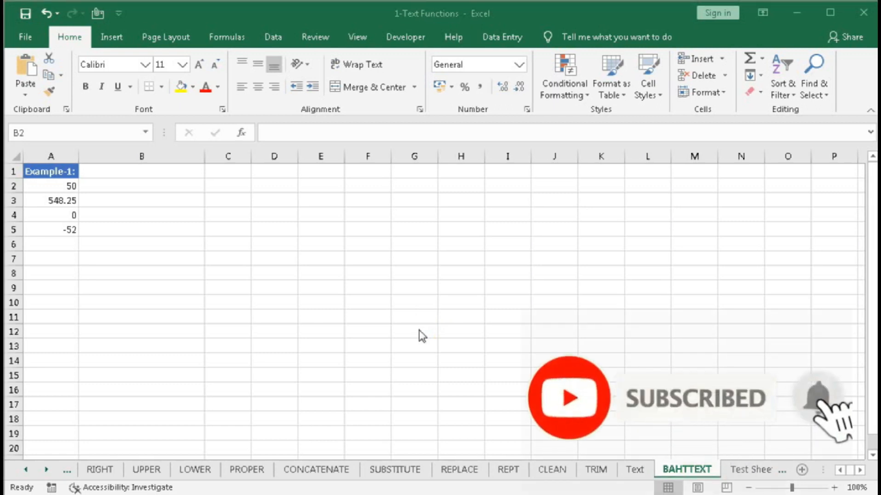
mouse_move(227, 190)
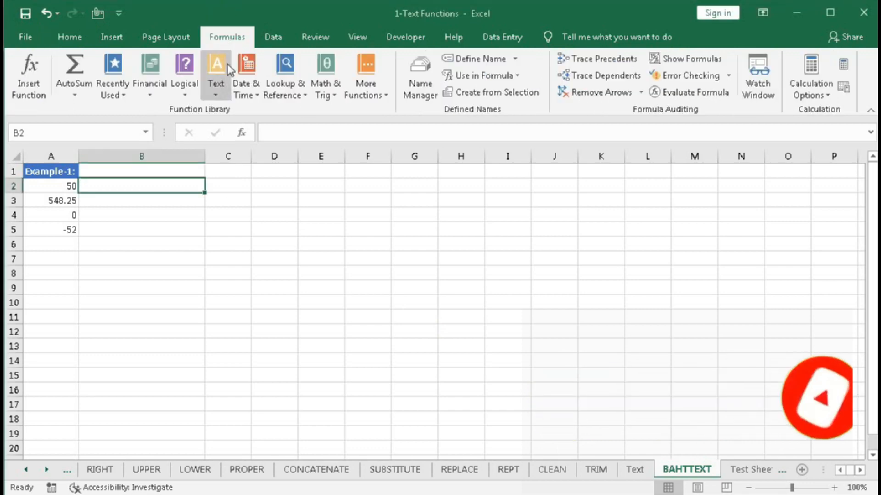
Step: Insert the BAHTTEXT function into cell B2 from the Text function list
click(215, 67)
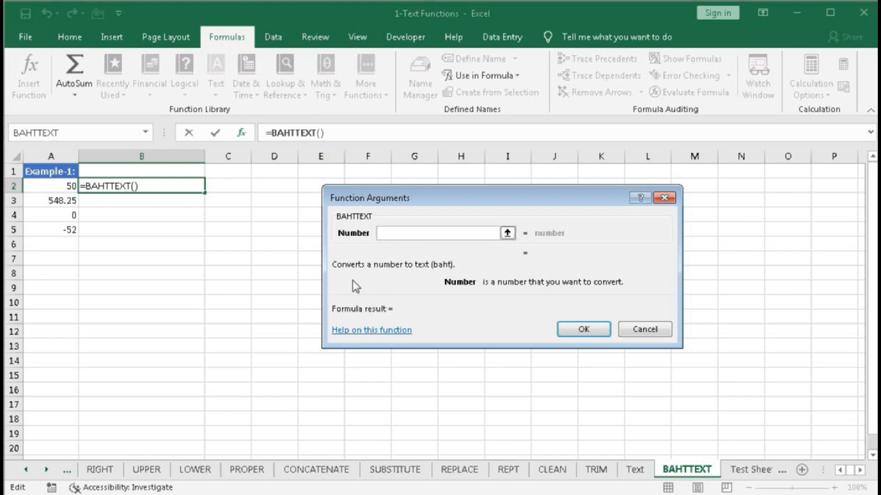
mouse_move(422, 276)
text(50)
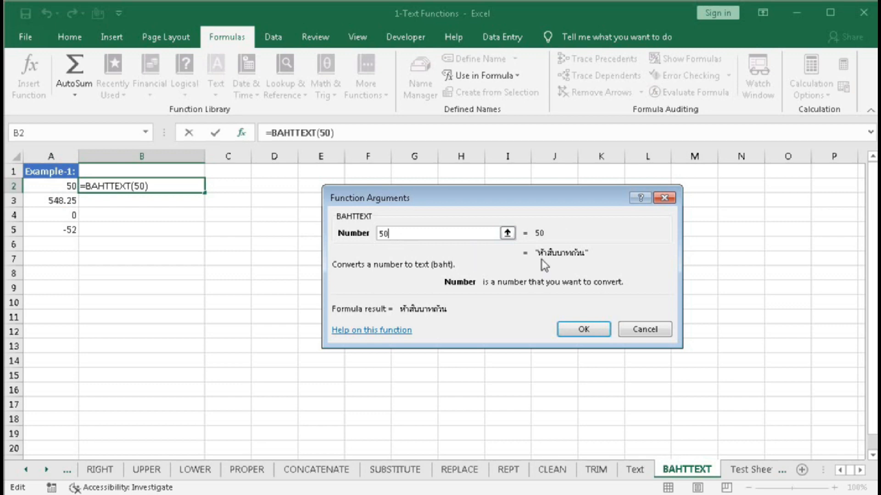
mouse_move(591, 249)
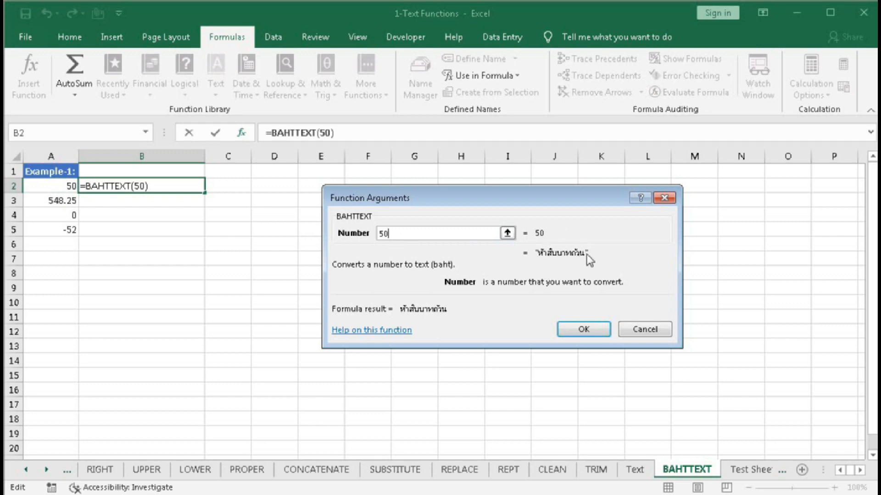
mouse_move(587, 323)
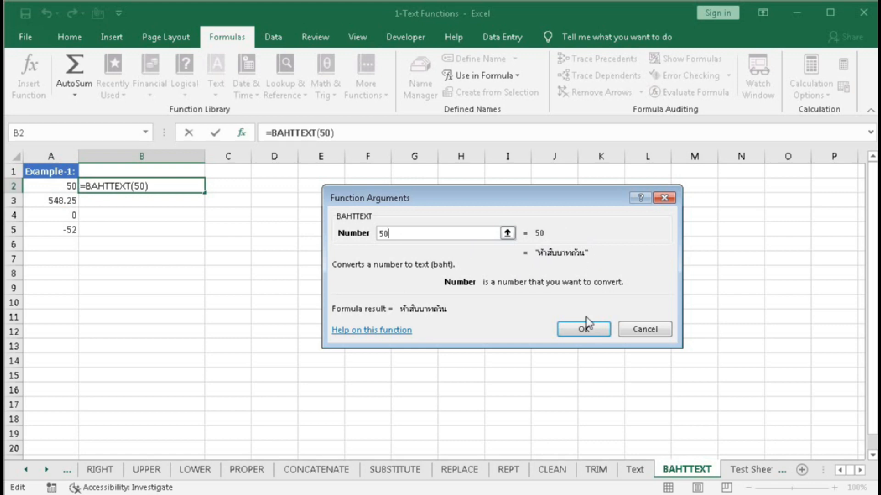
Step: Confirm the BAHTTEXT formula for 50 and fill it from B2 down to B5
click(582, 330)
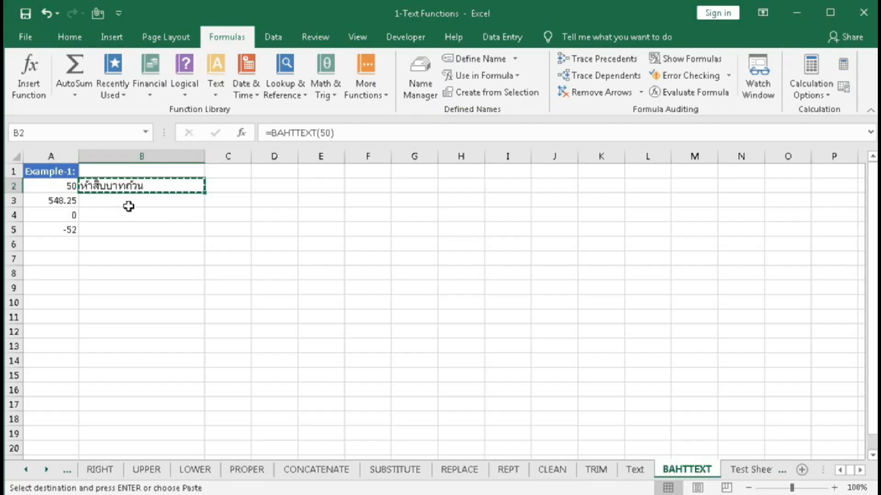
key(Escape)
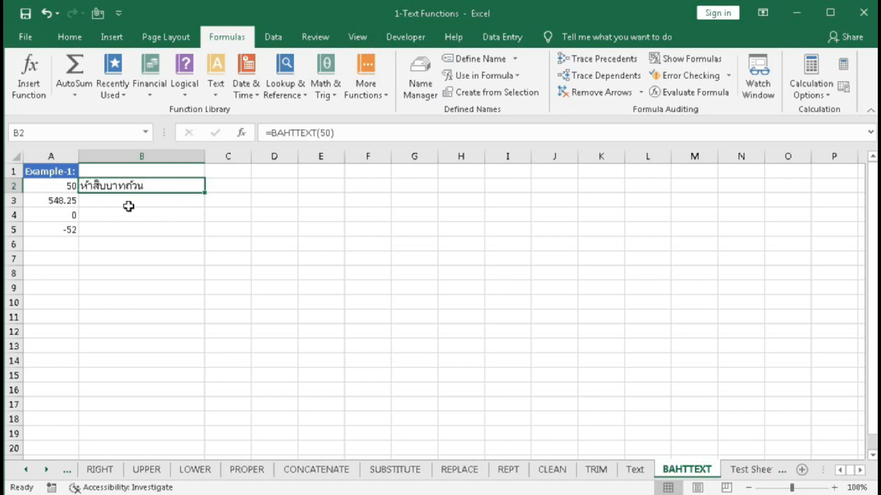
mouse_move(98, 186)
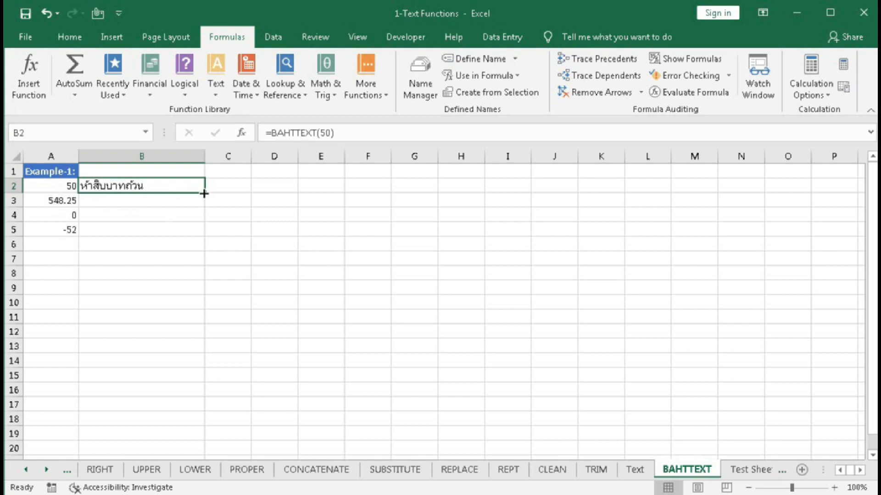
drag(204, 193, 204, 229)
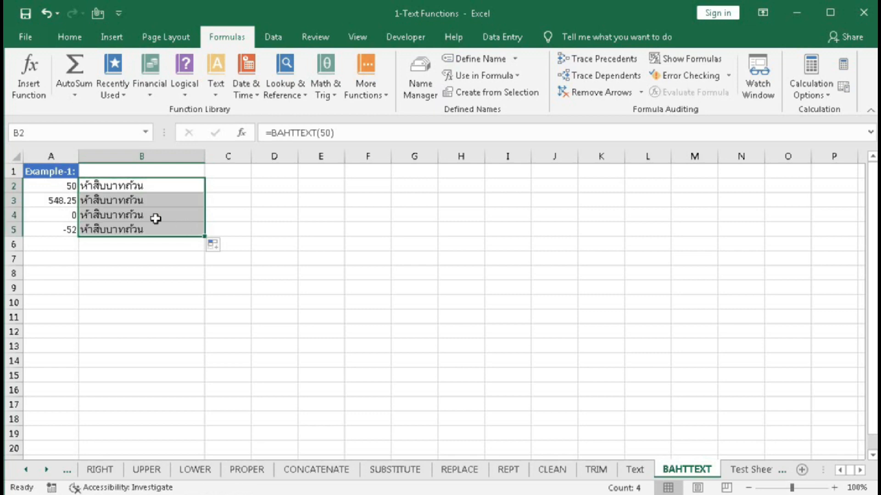
mouse_move(127, 218)
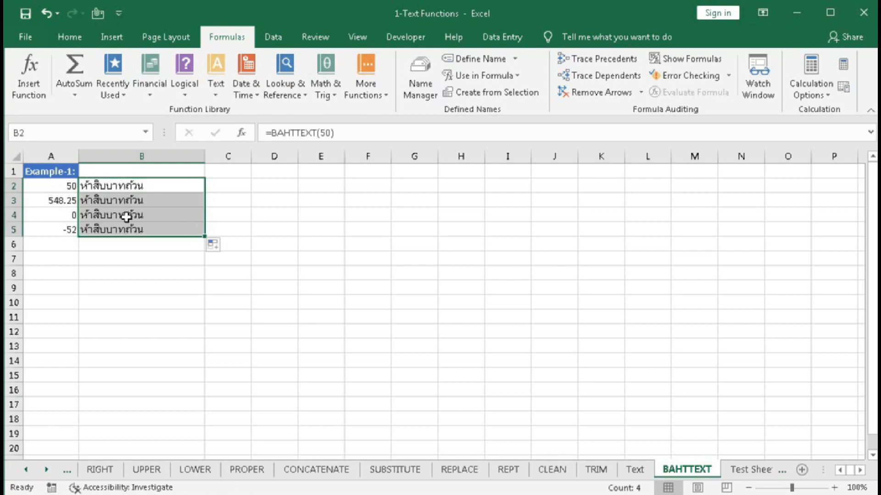
Step: Point the B2 formula at A2, refill to B5, and copy the baht text results
double_click(141, 185)
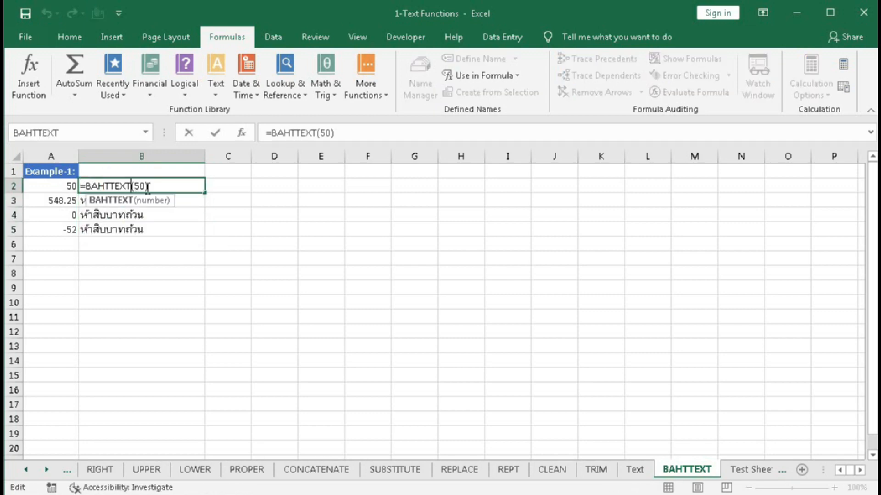
mouse_move(55, 186)
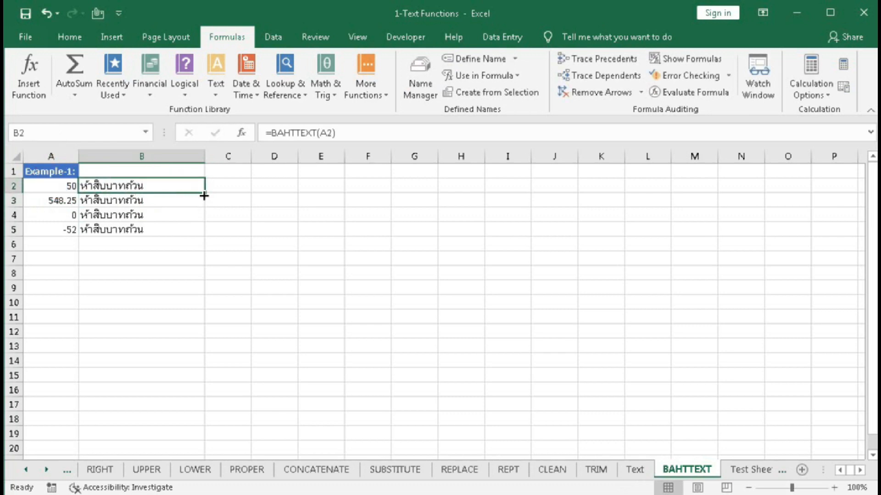
drag(203, 185, 203, 229)
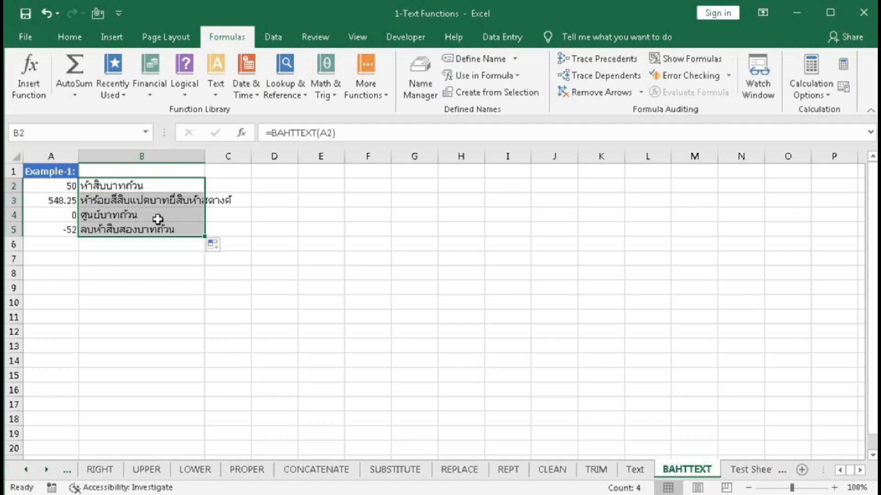
key(ctrl+c)
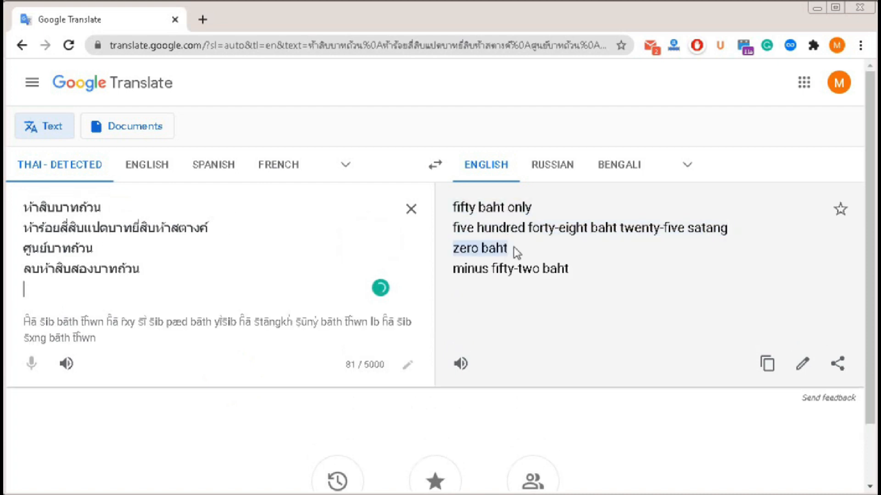
mouse_move(595, 228)
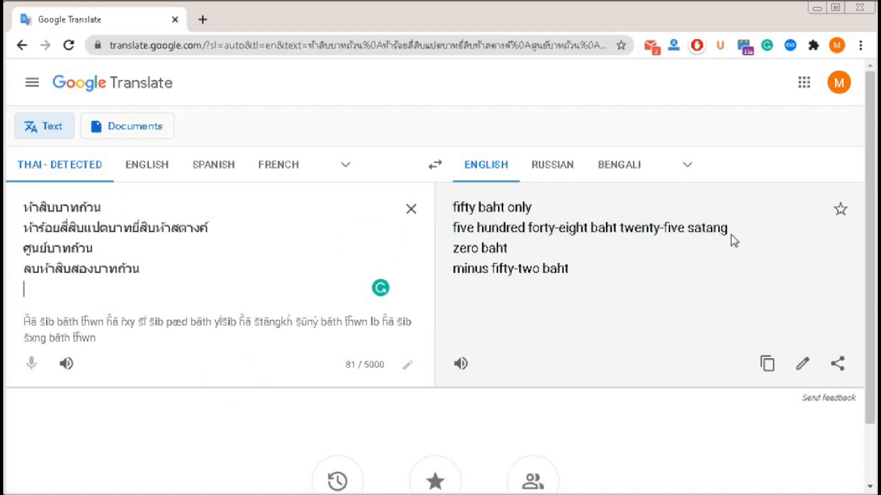
mouse_move(516, 262)
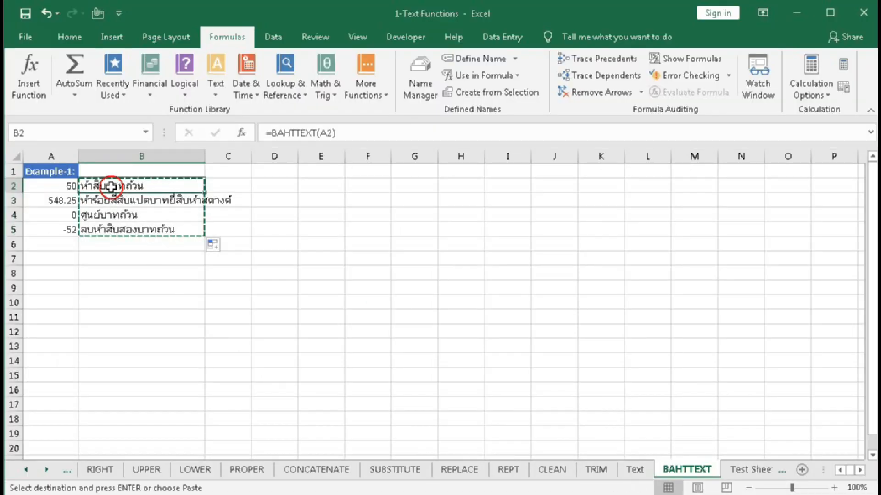
drag(111, 186, 118, 229)
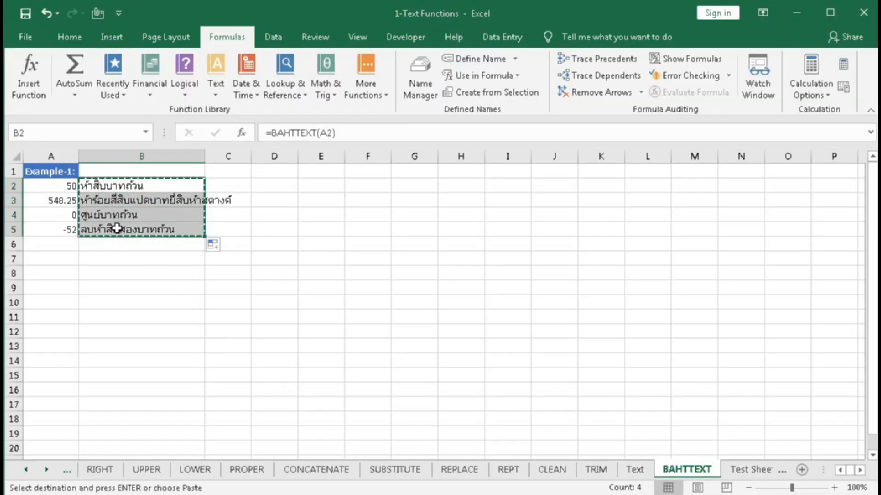
click(141, 258)
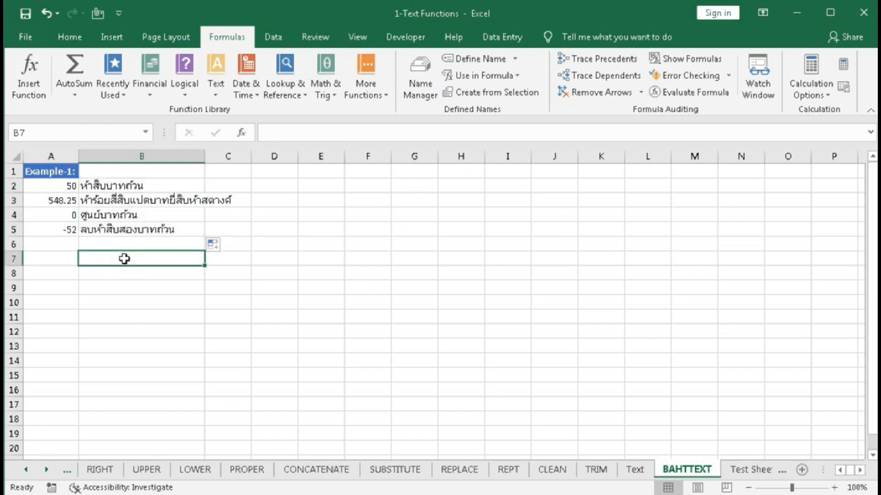